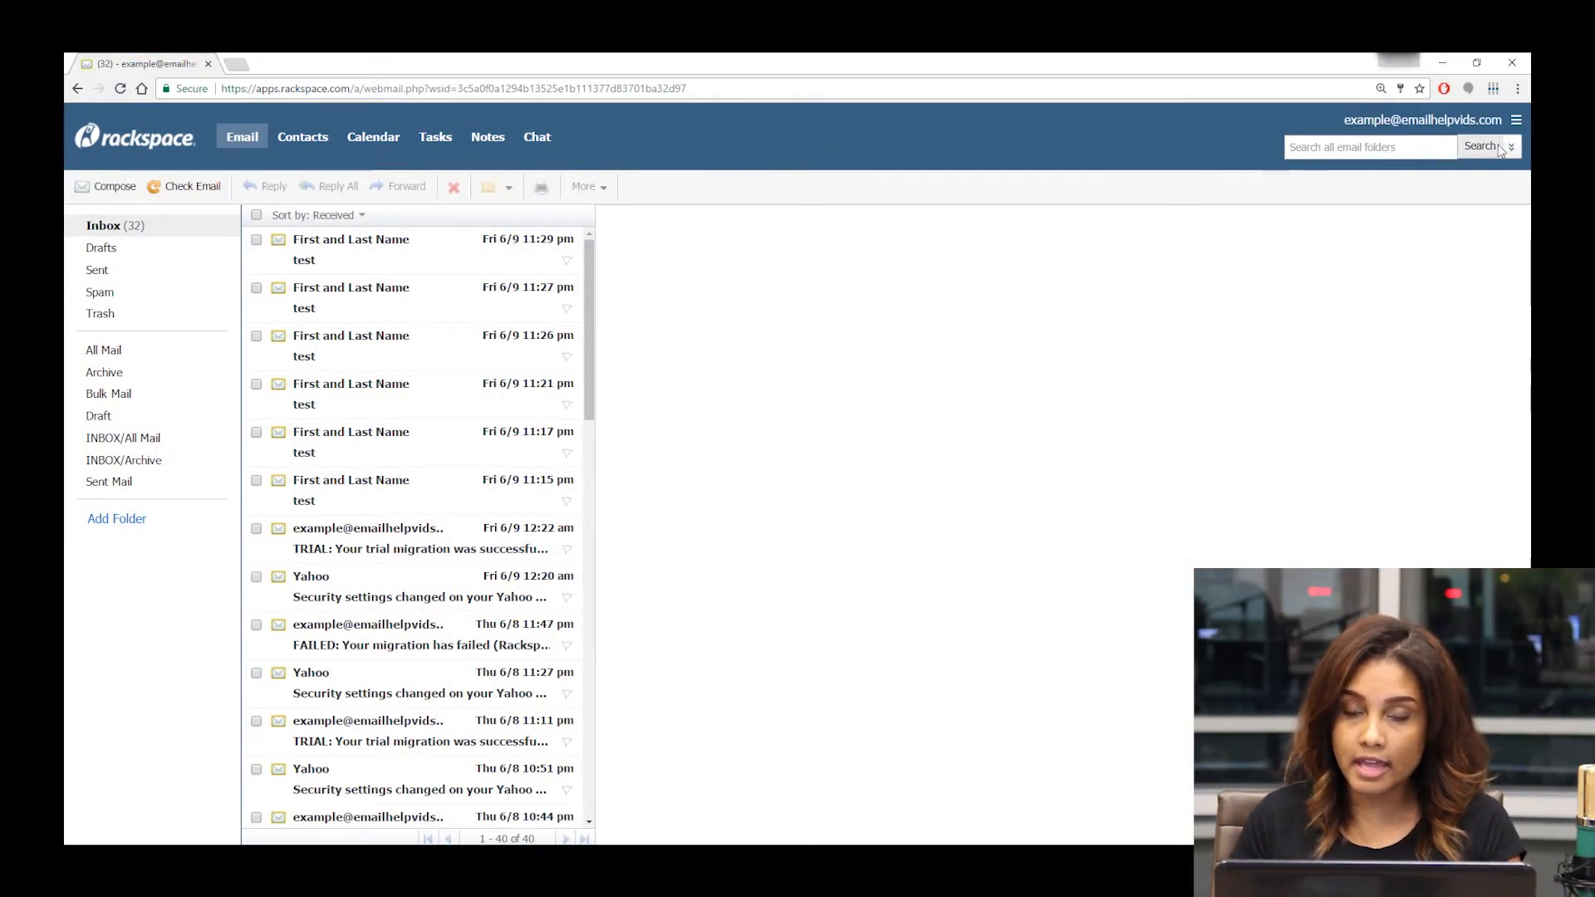
# Open Settings from the account menu at the top right
pyautogui.click(1516, 119)
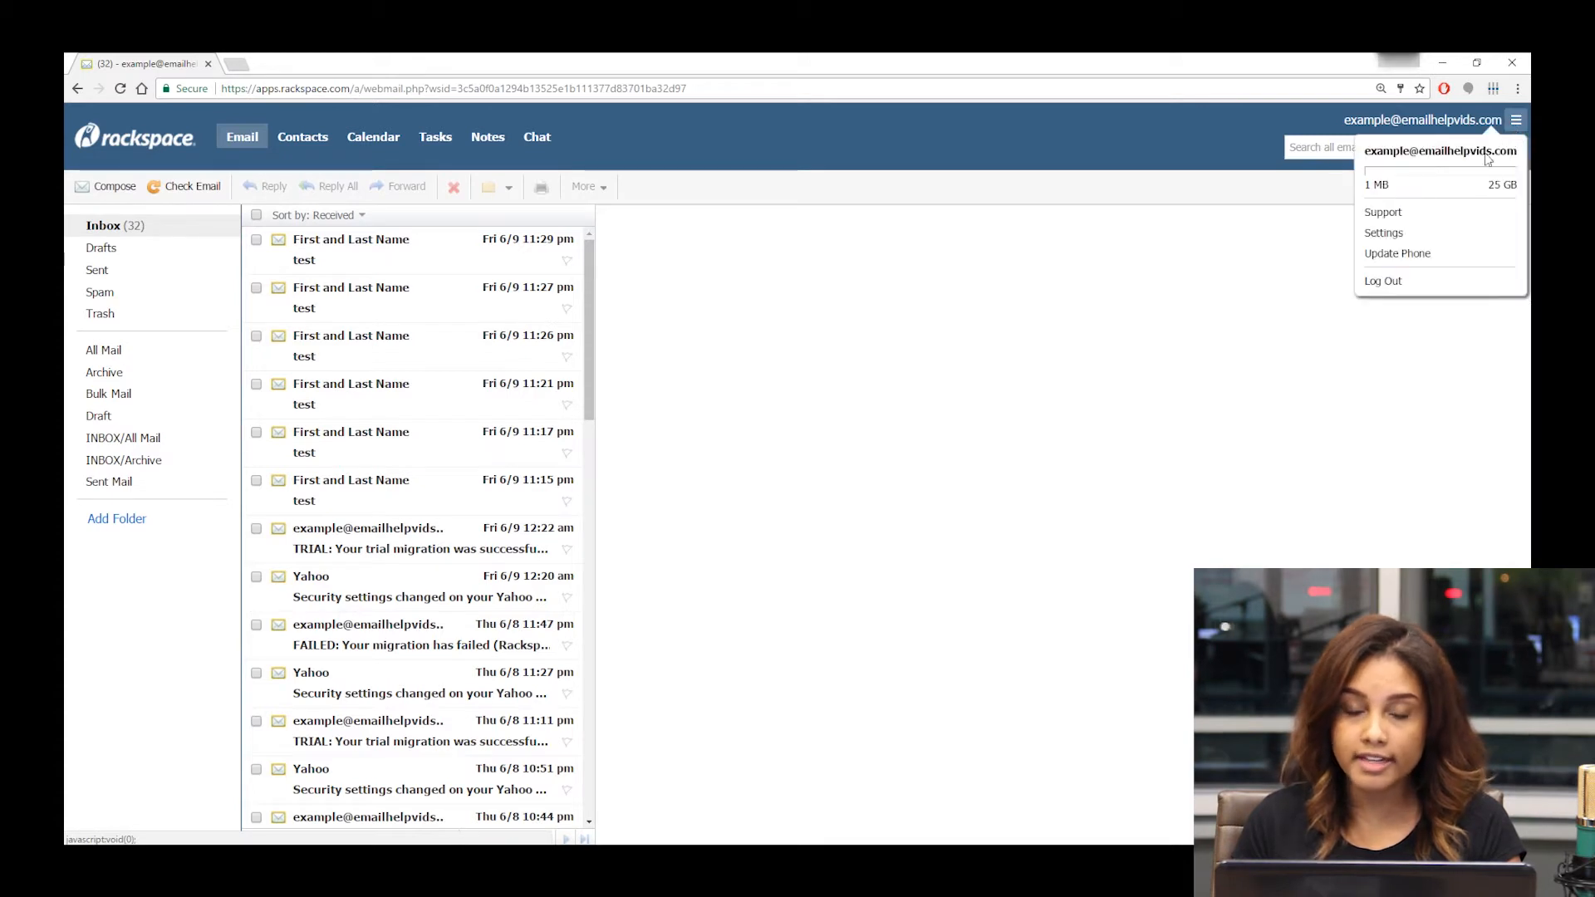
pyautogui.moveTo(1383, 233)
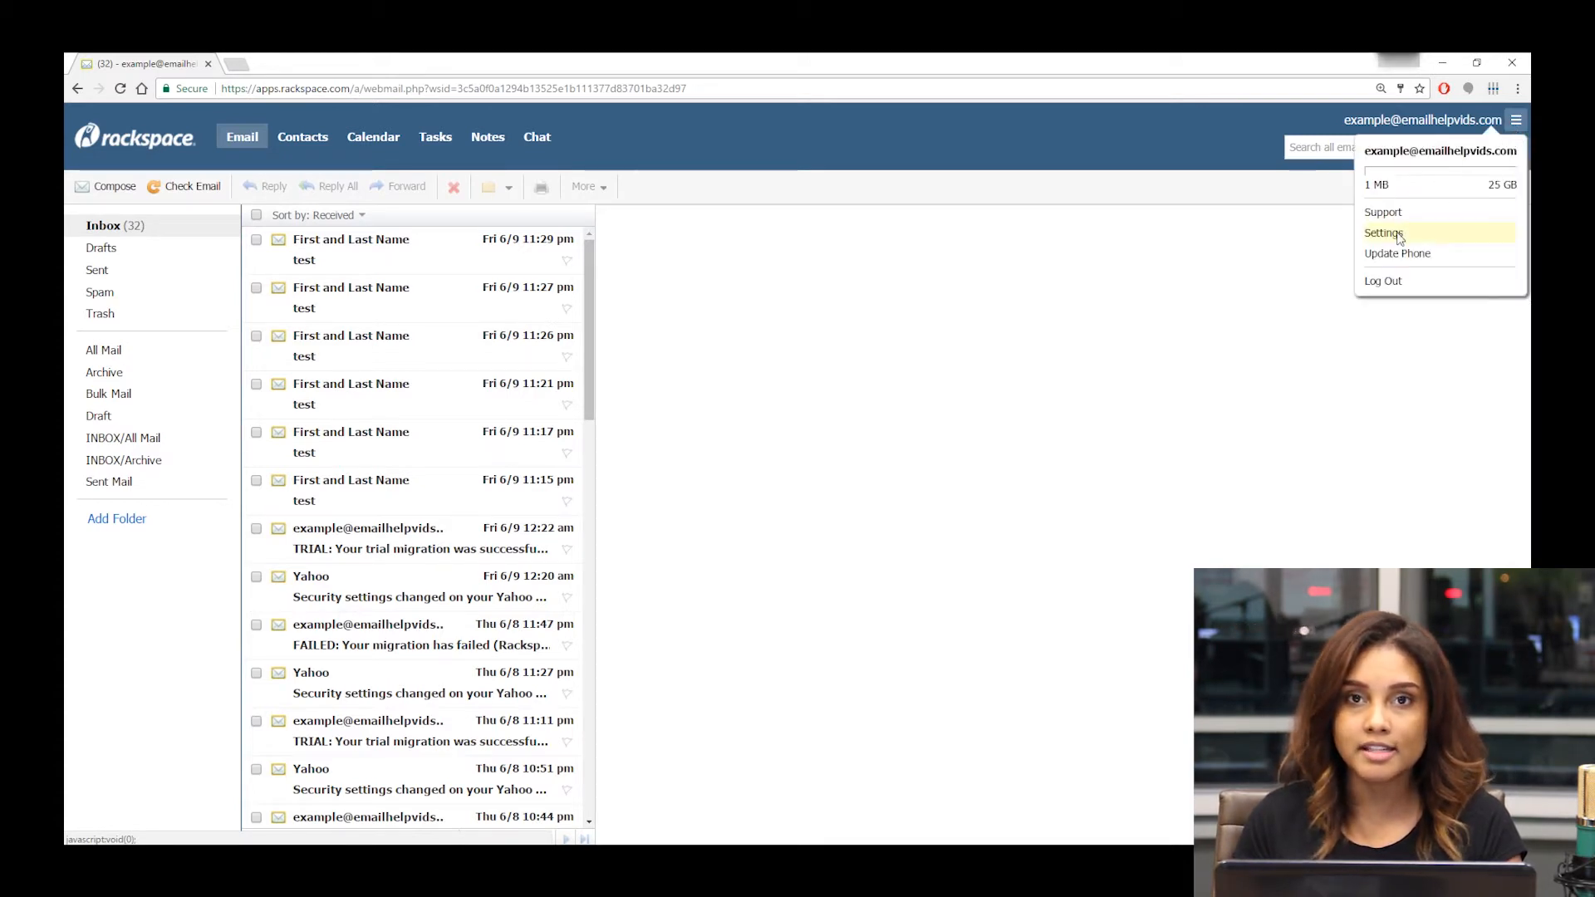
pyautogui.click(1382, 233)
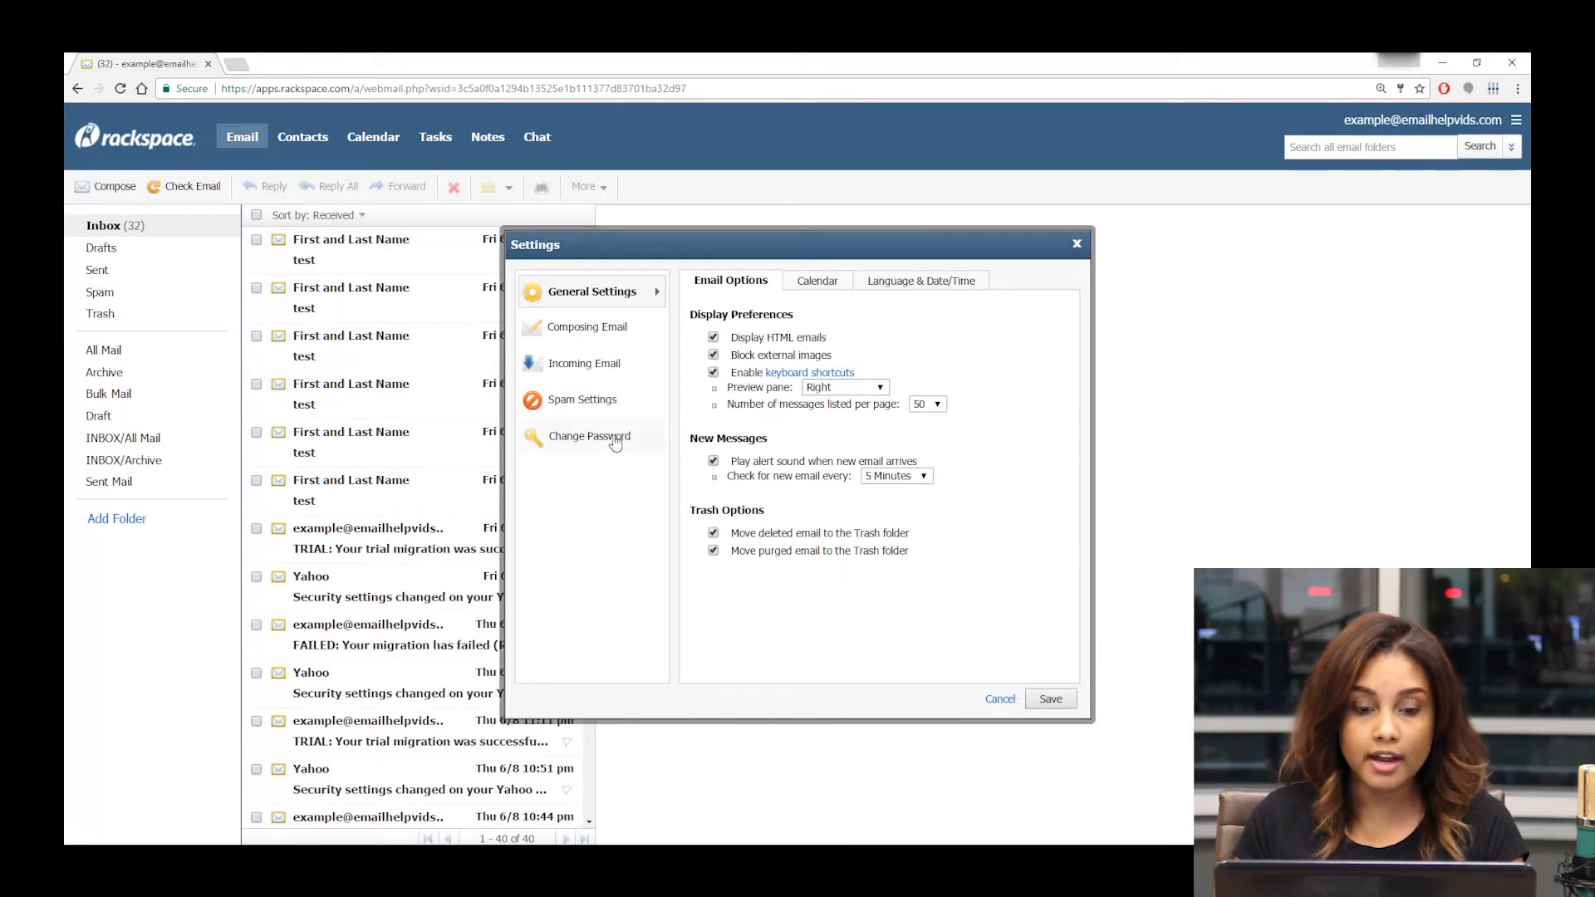
# In Change Password, enter the current password, new password and confirmation
pyautogui.click(589, 435)
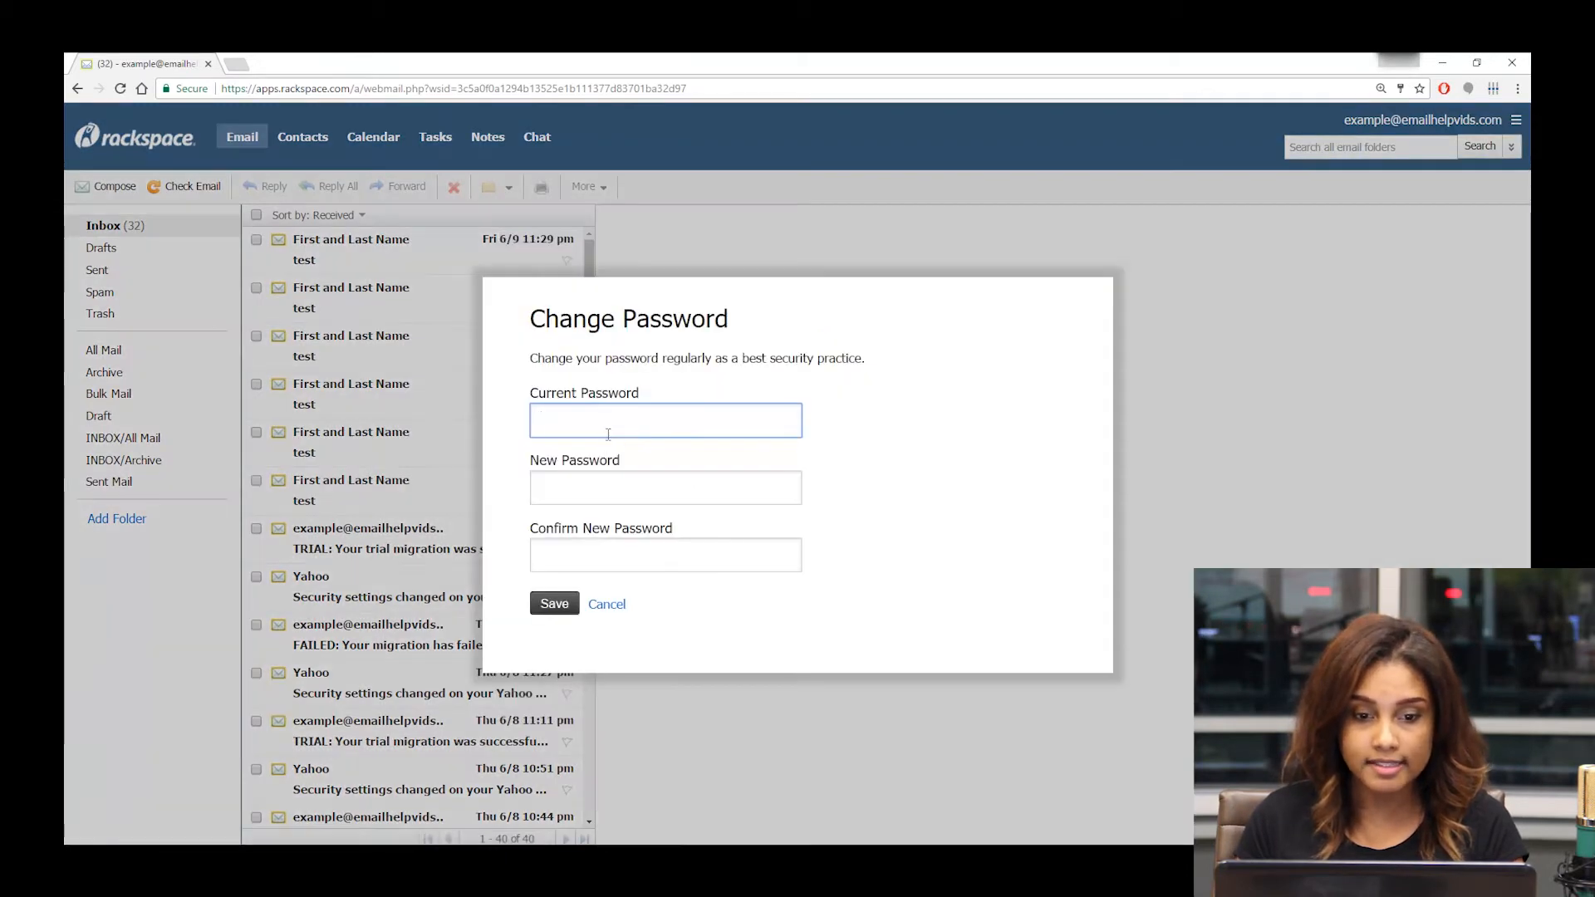
pyautogui.write('•')
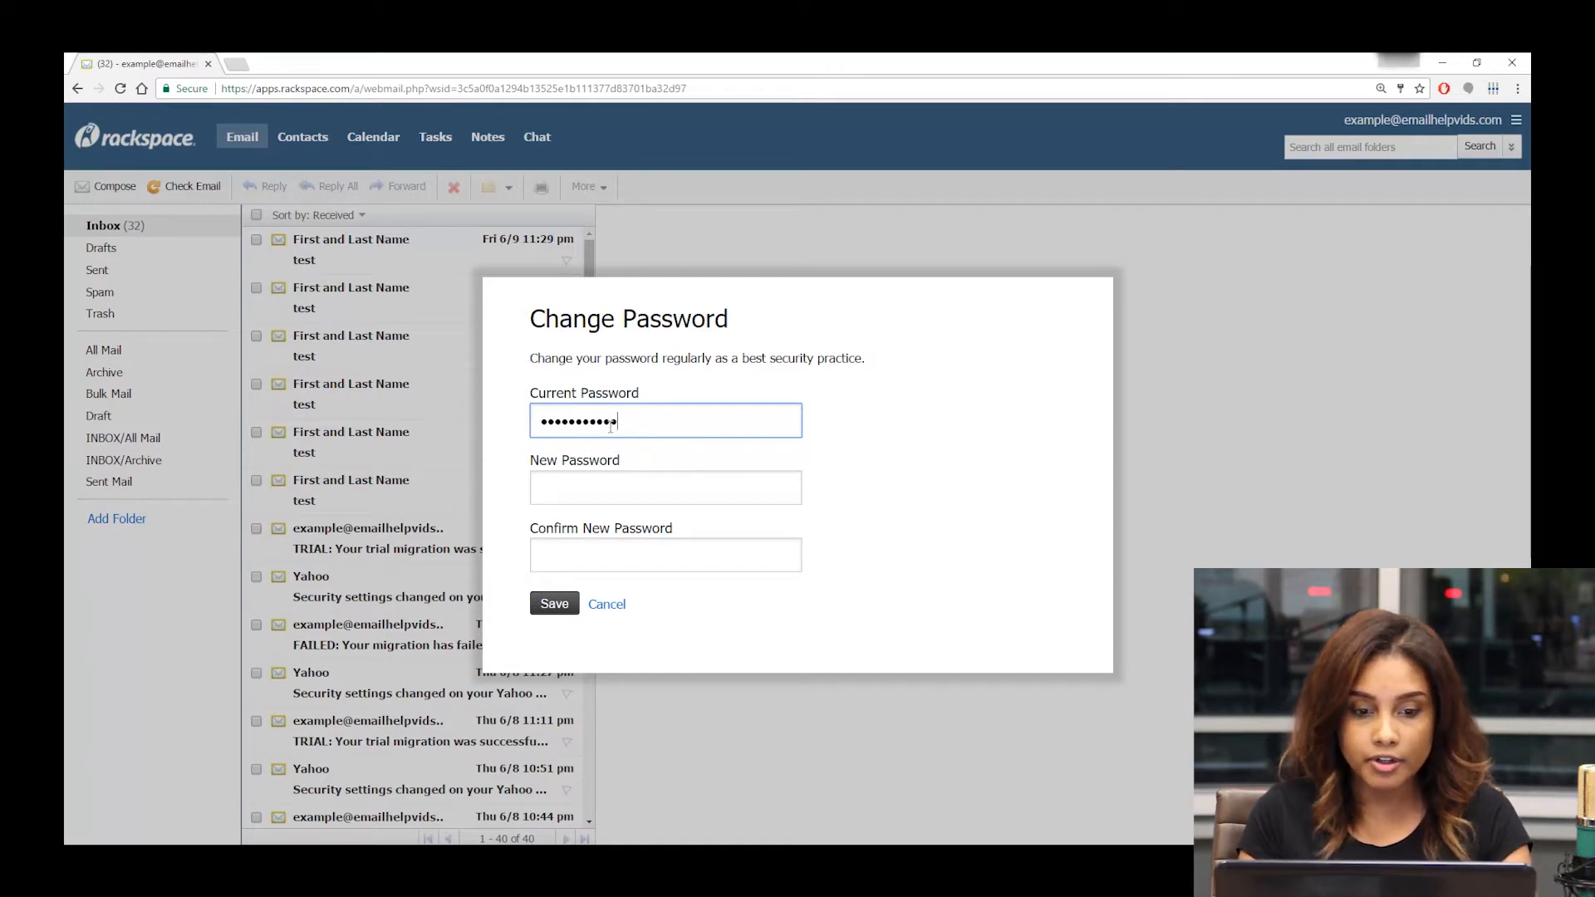
pyautogui.click(665, 487)
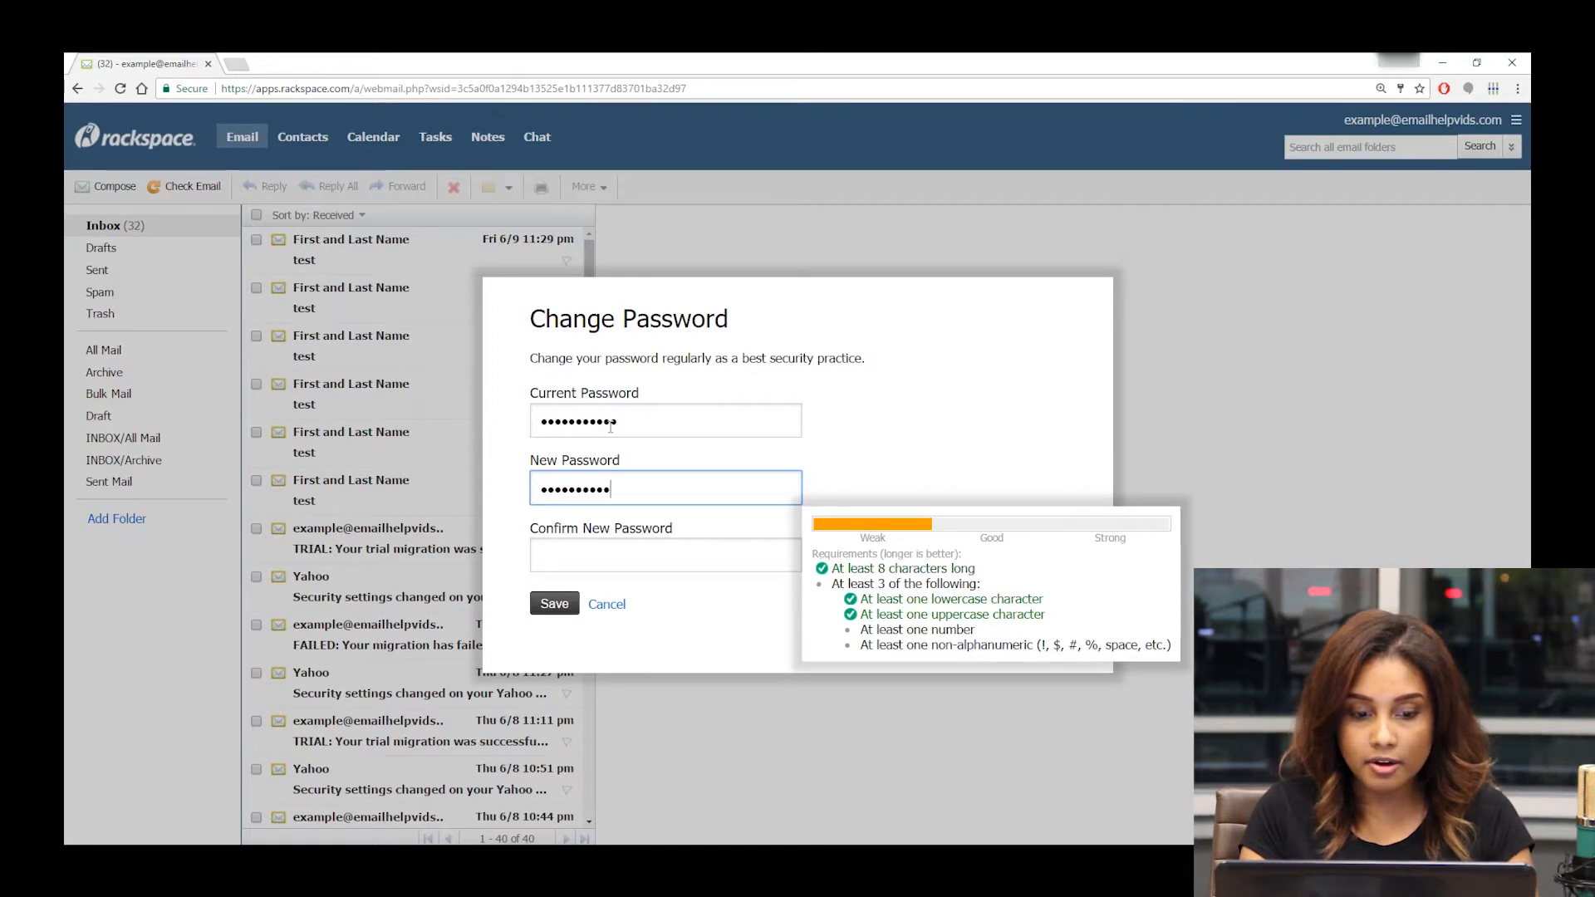
pyautogui.write('a')
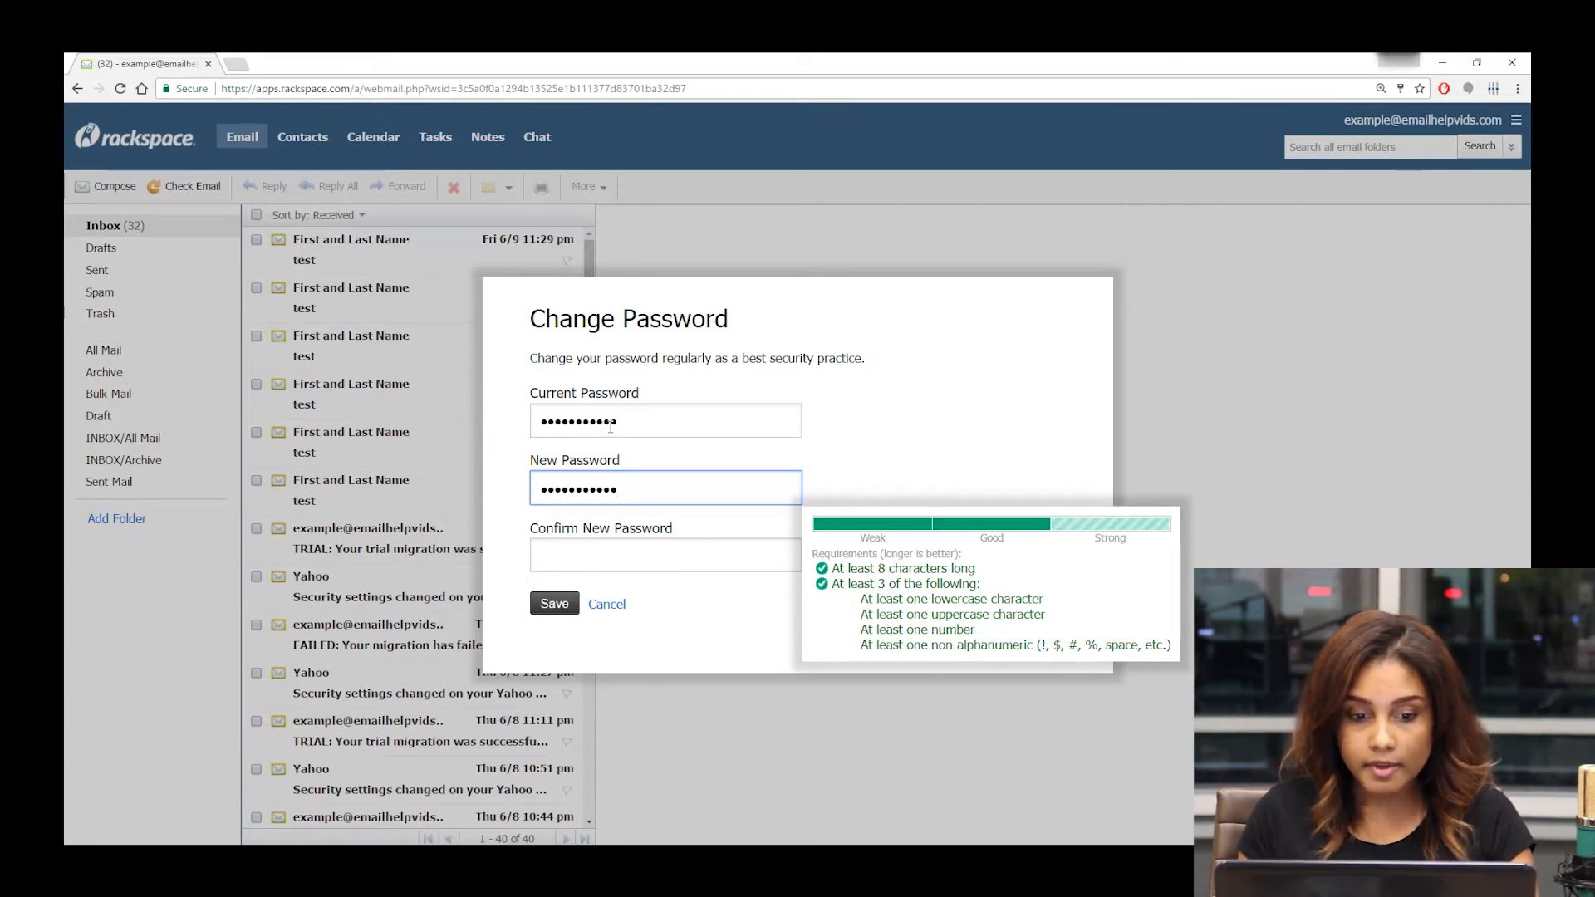
pyautogui.write('••••••••••')
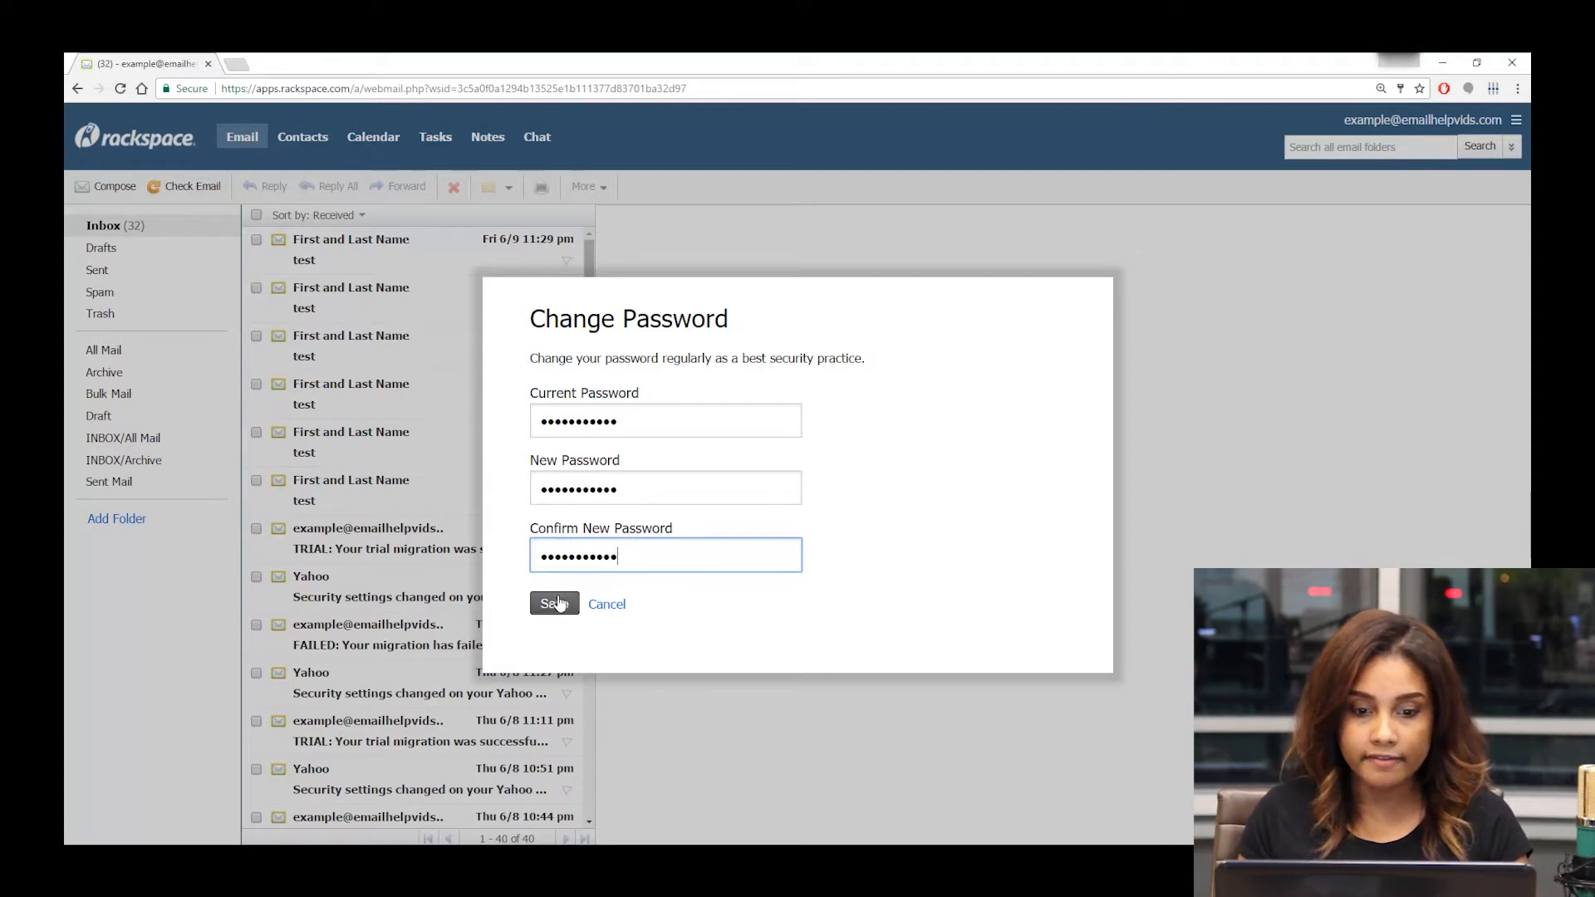
# Save the new password, accept the reload warning, and dismiss the logged-out error
pyautogui.click(552, 603)
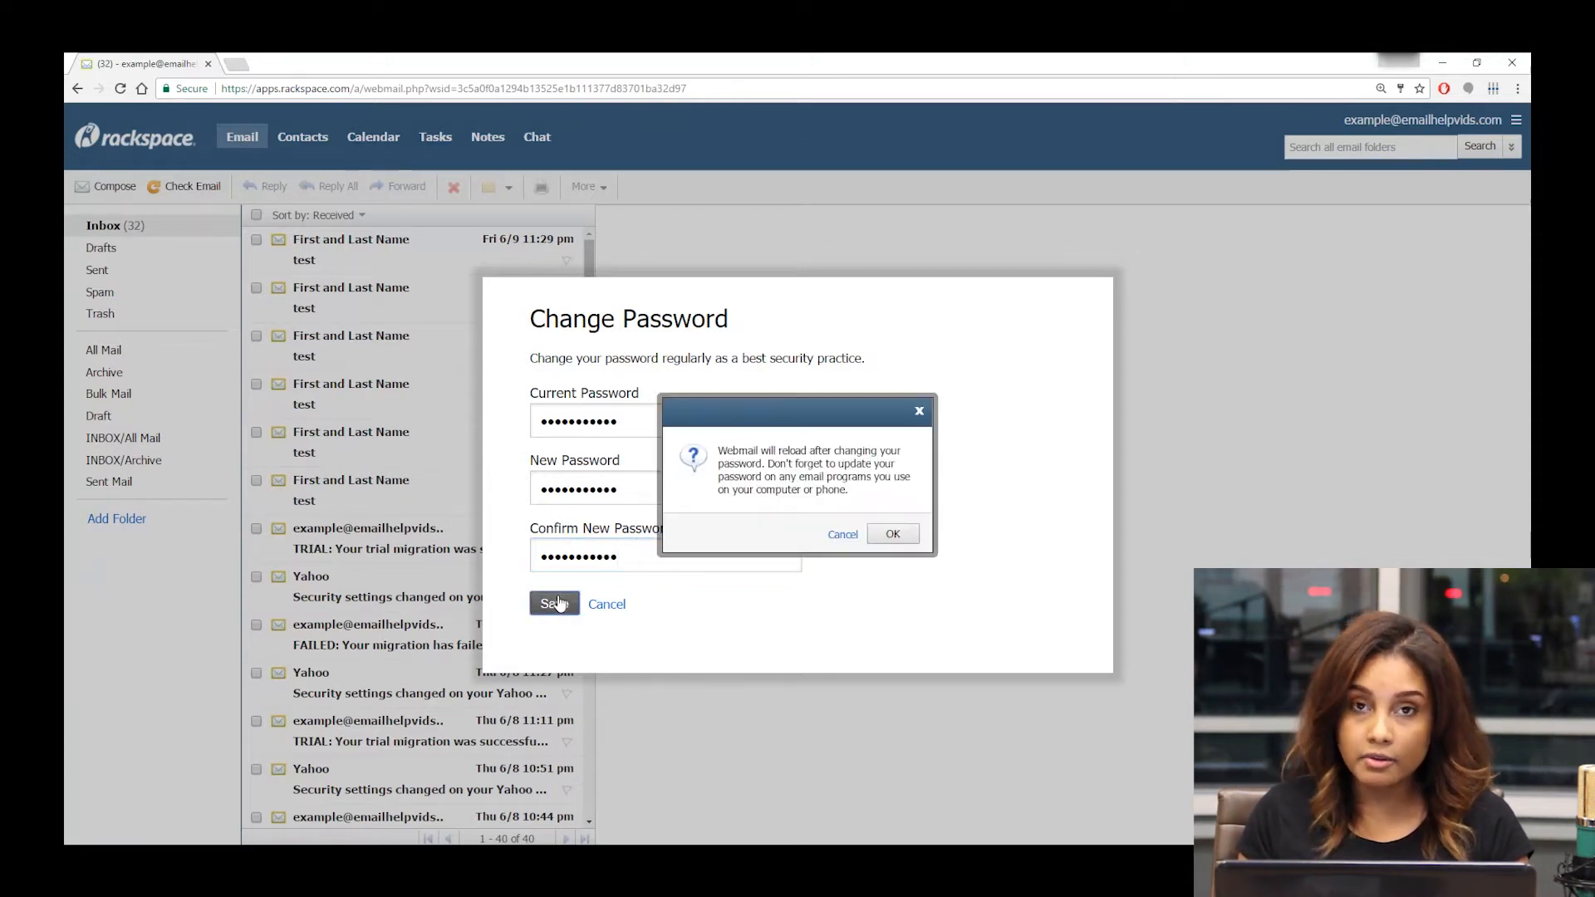
pyautogui.moveTo(889, 534)
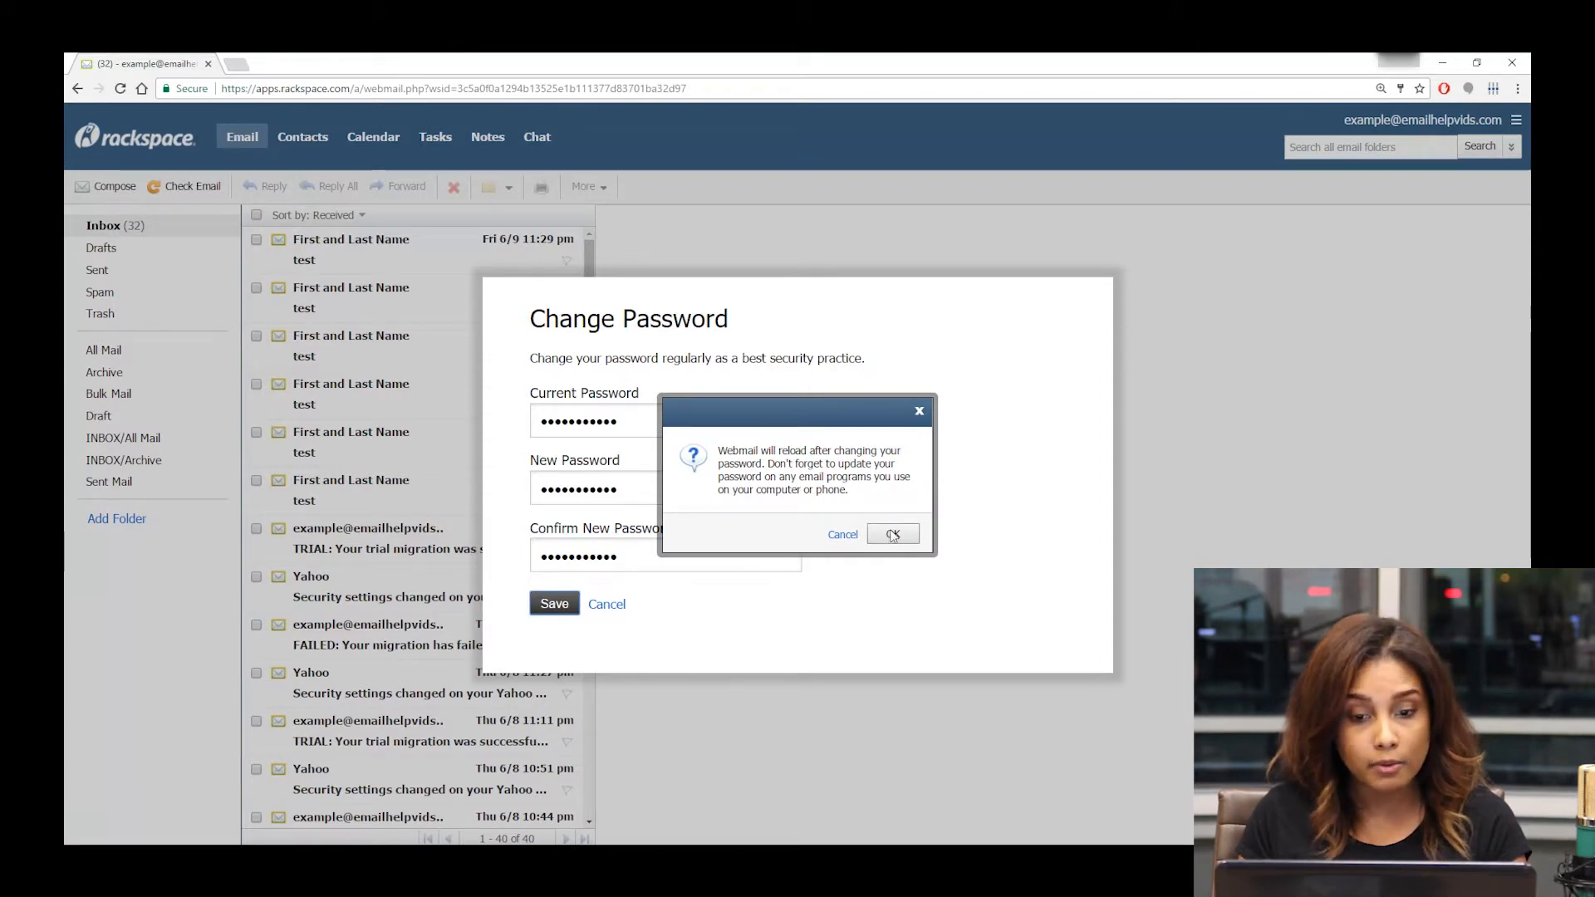
pyautogui.click(891, 534)
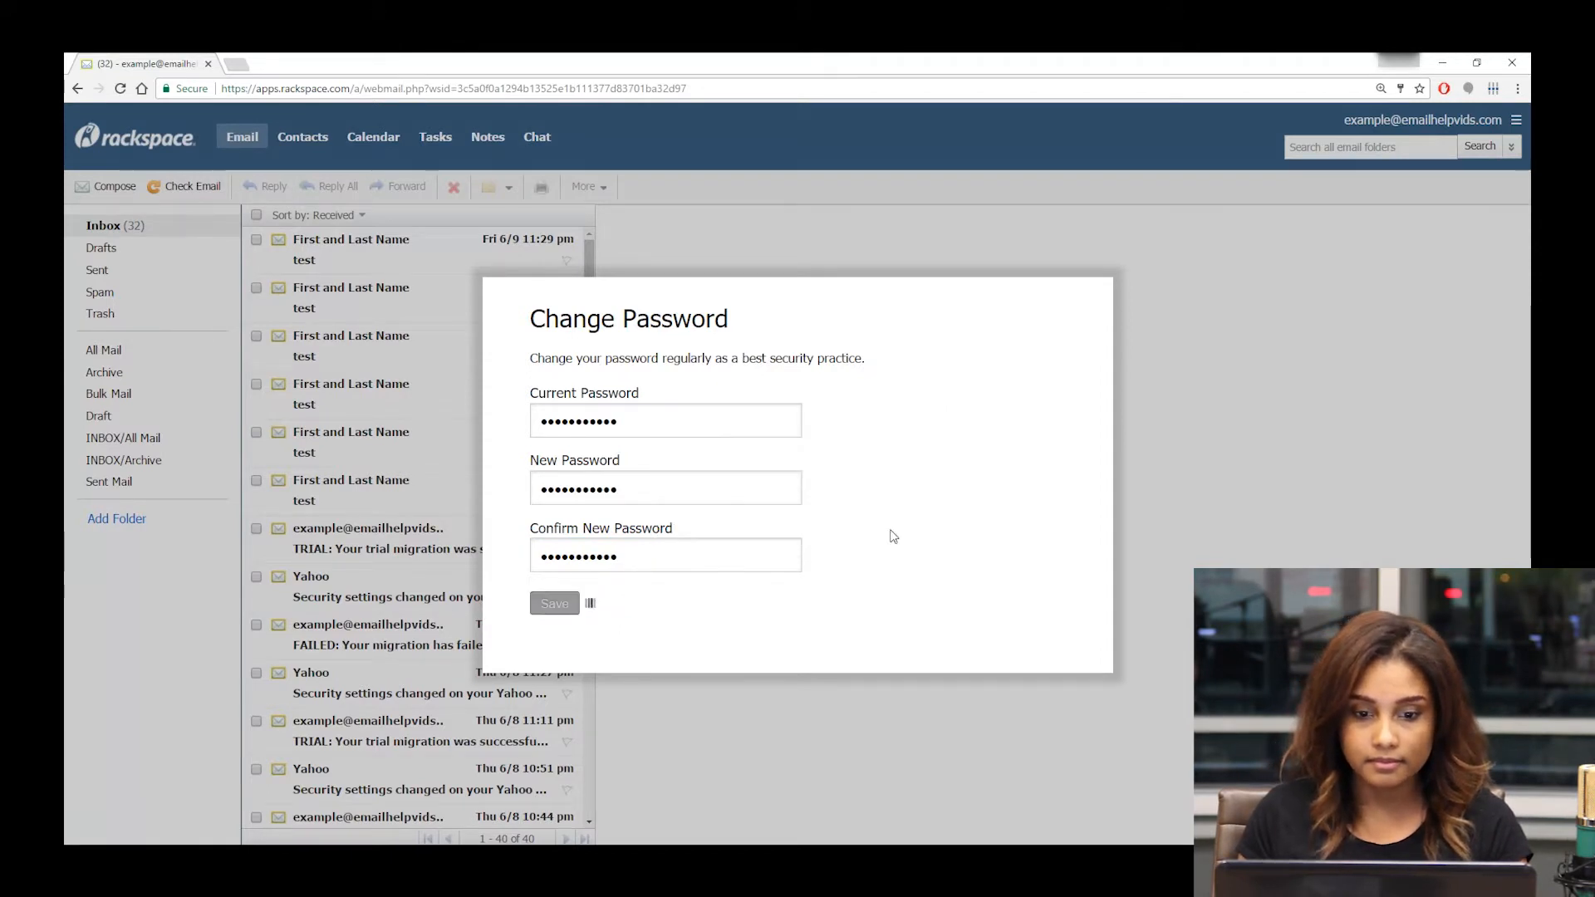
pyautogui.click(553, 603)
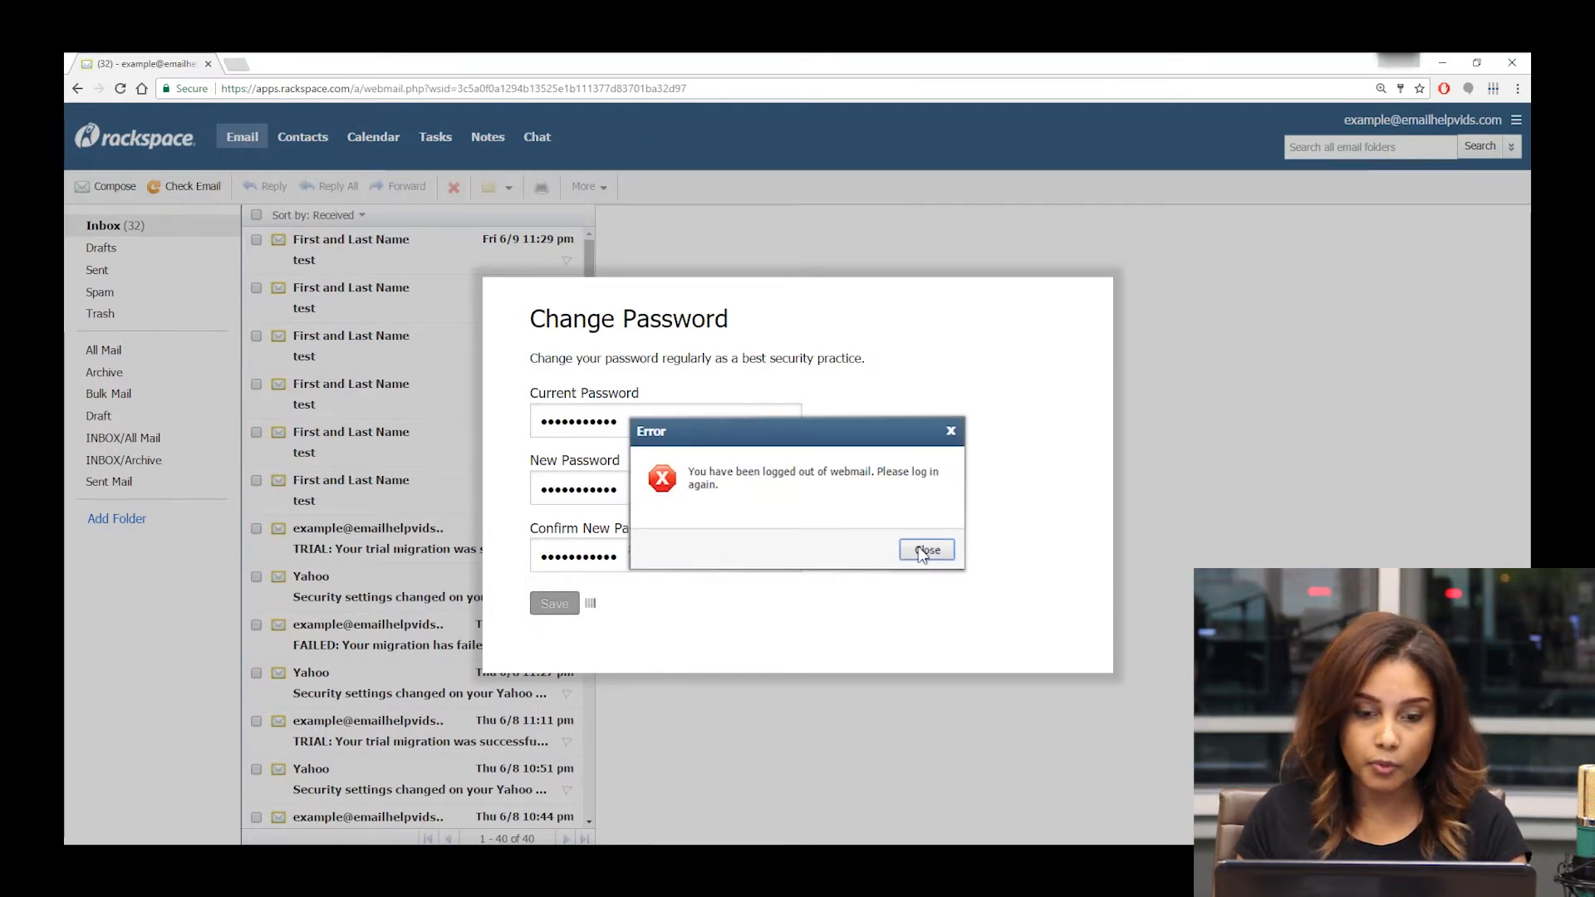
pyautogui.click(925, 549)
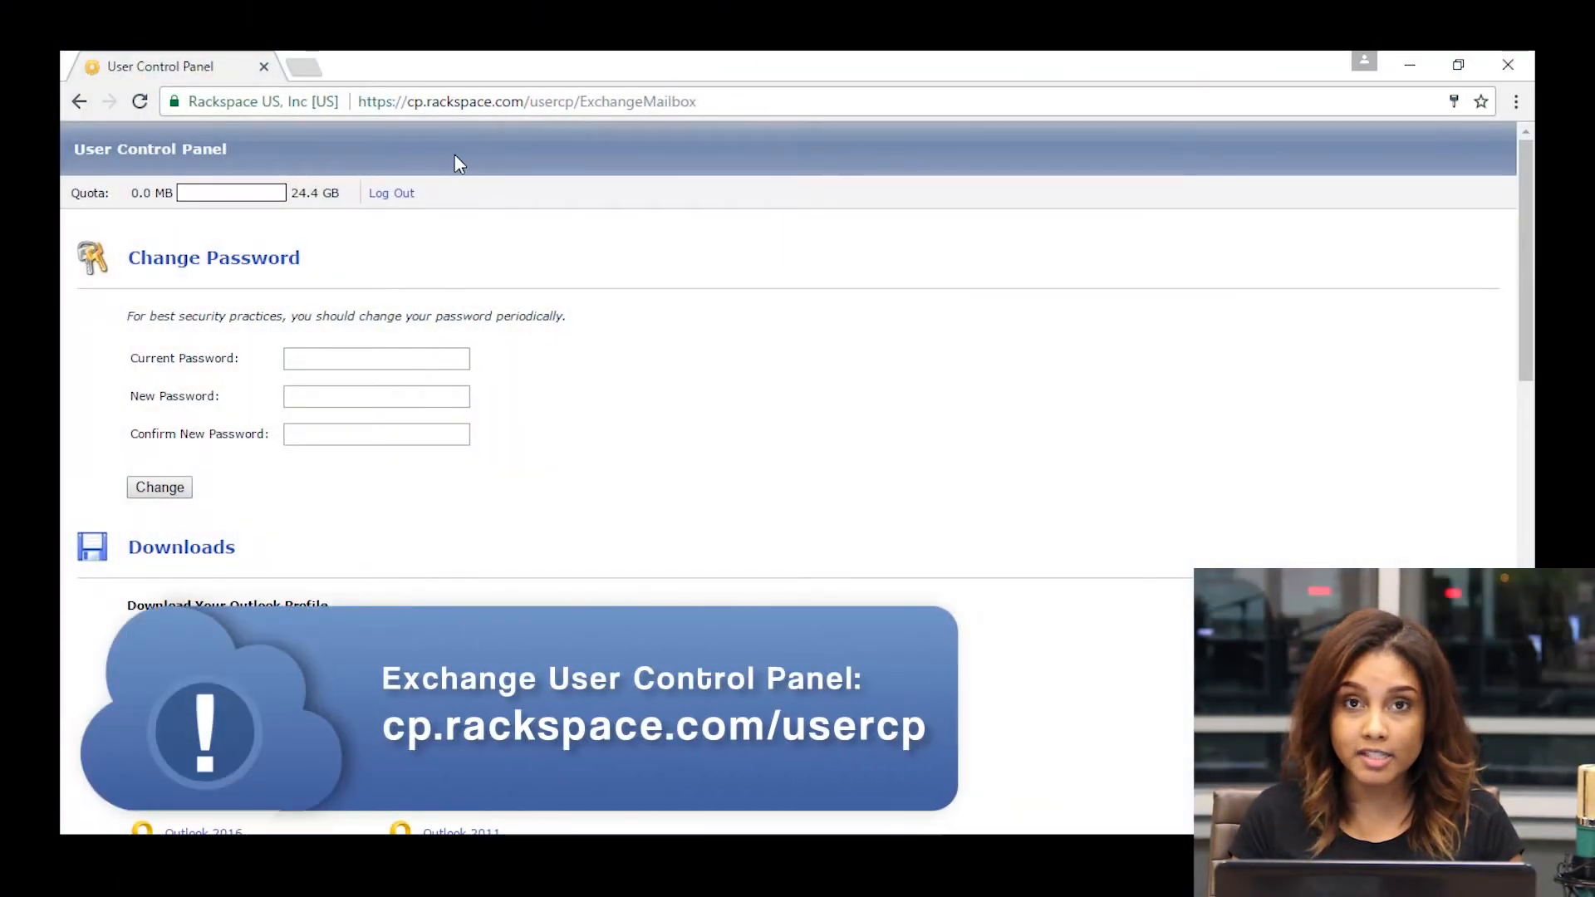
pyautogui.moveTo(482, 169)
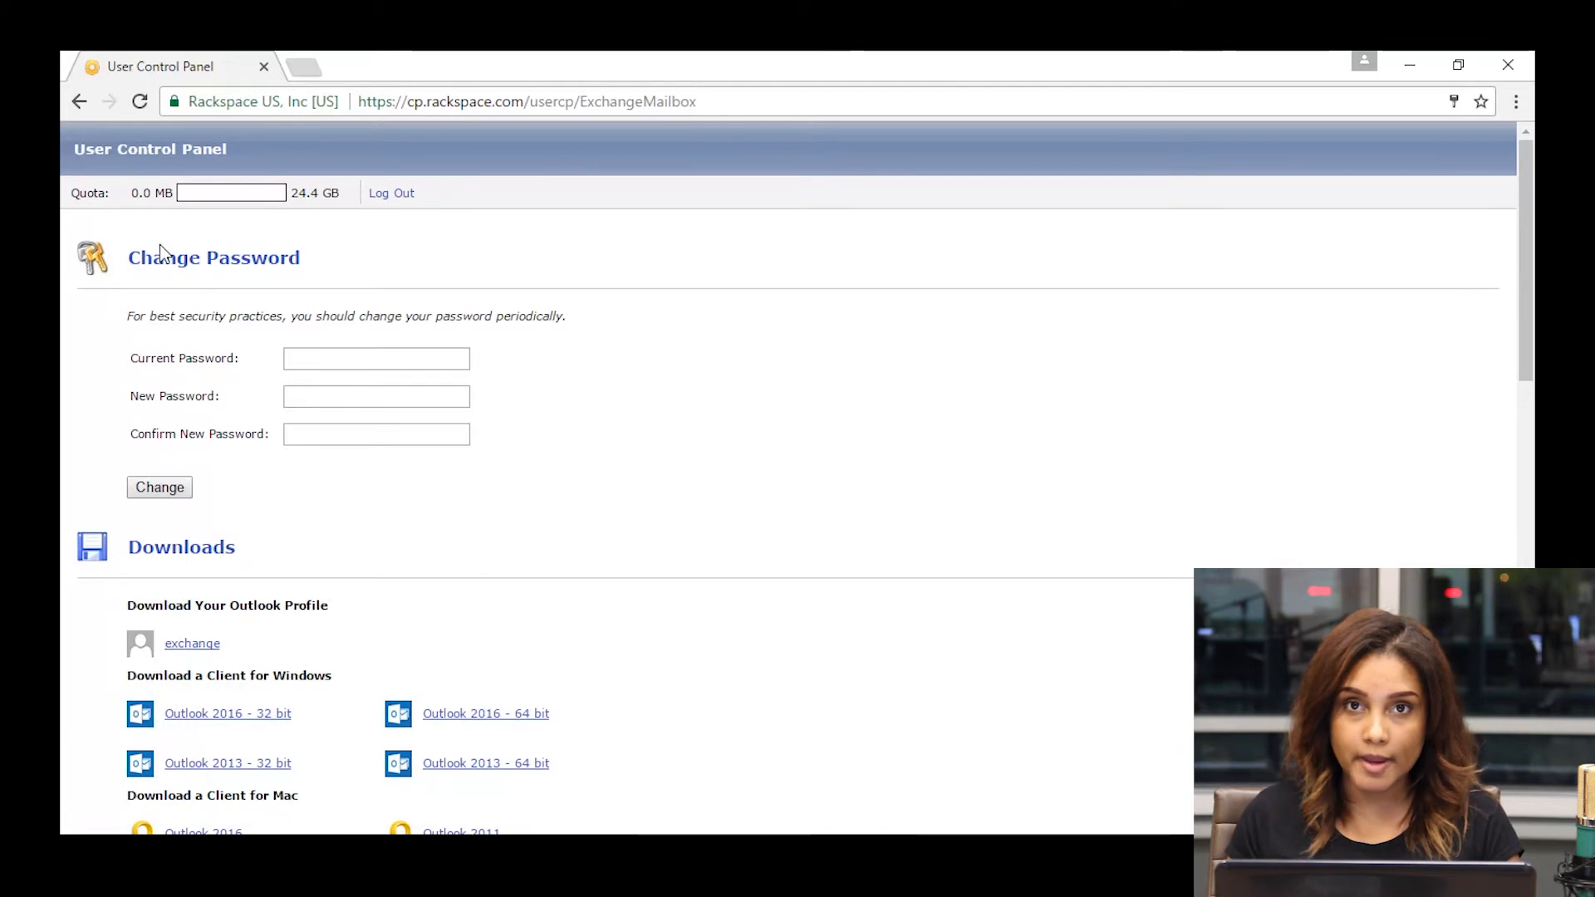
pyautogui.moveTo(340, 343)
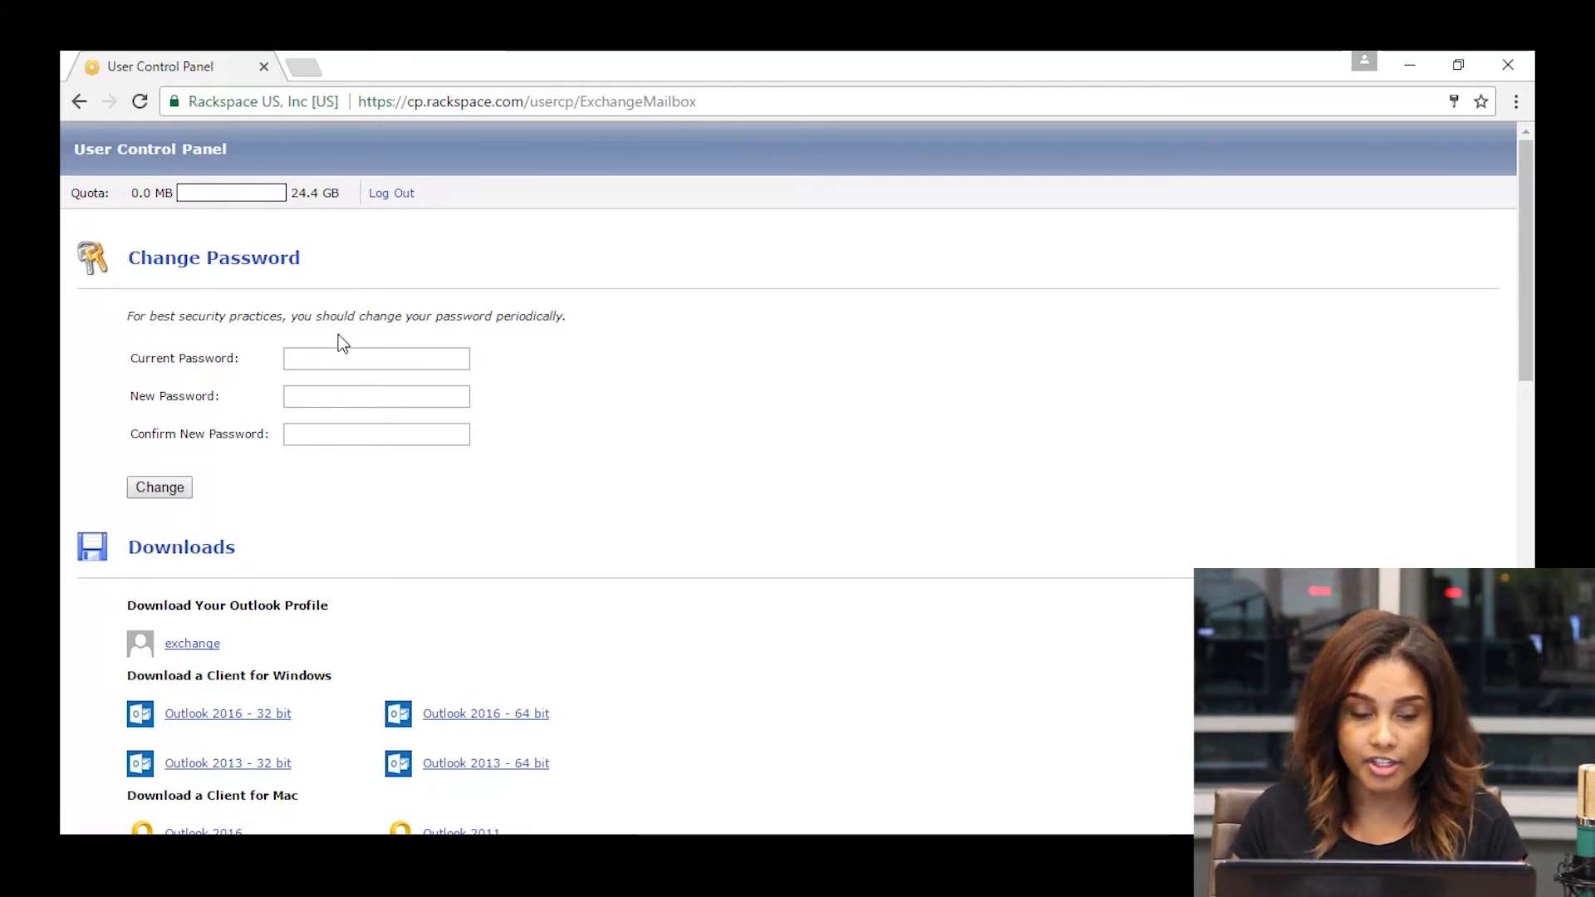
# Enter current and new passwords in the Control Panel form and submit with Change
pyautogui.click(375, 358)
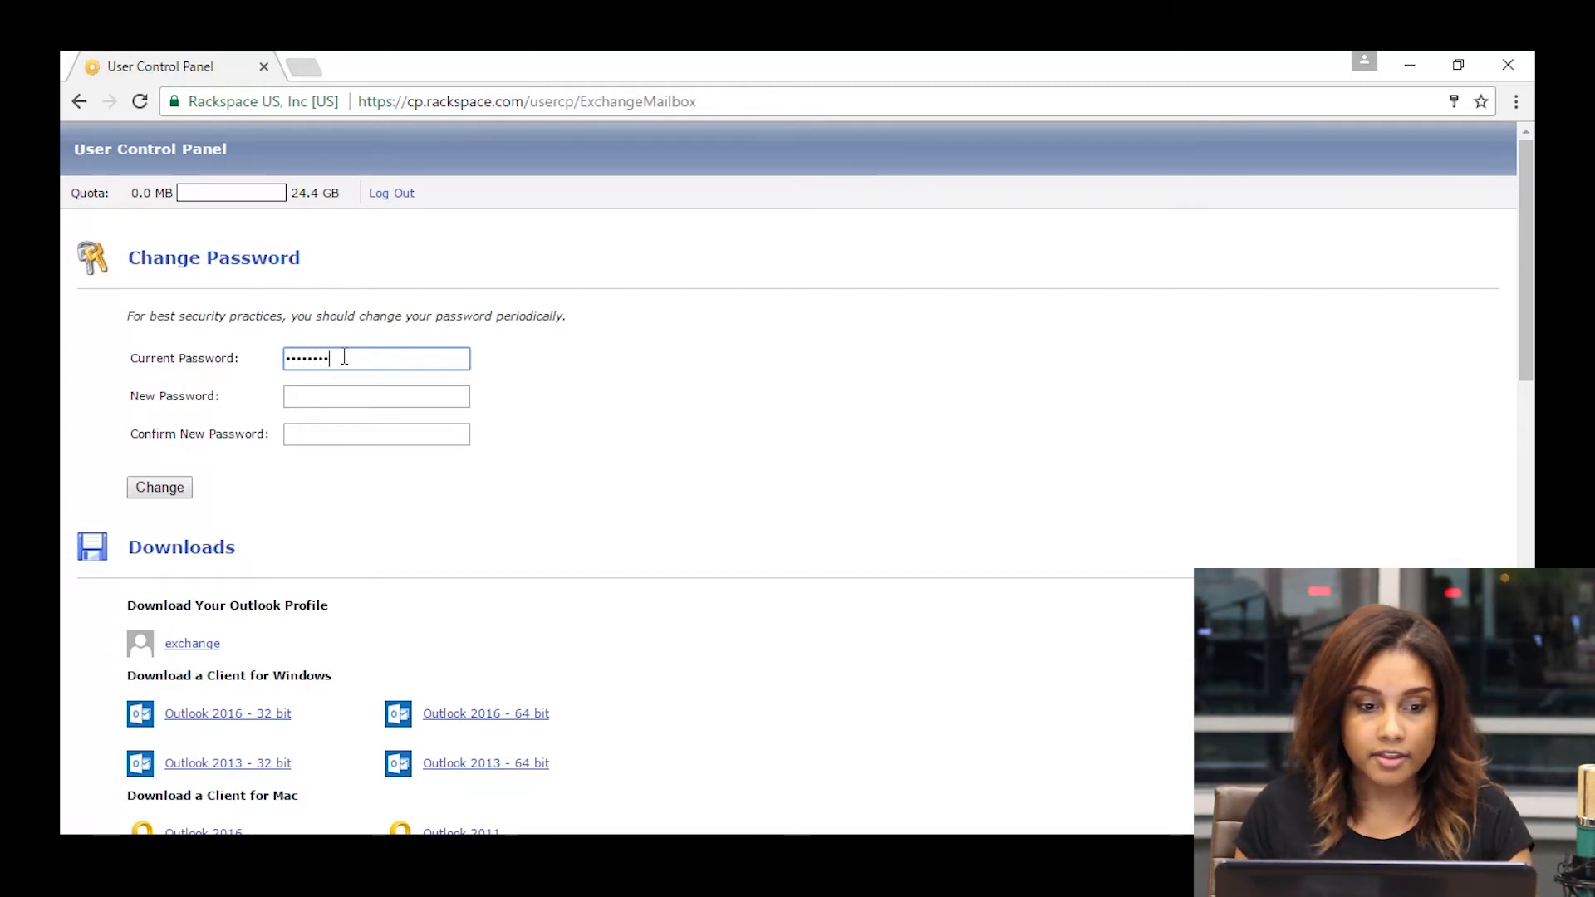
pyautogui.click(376, 395)
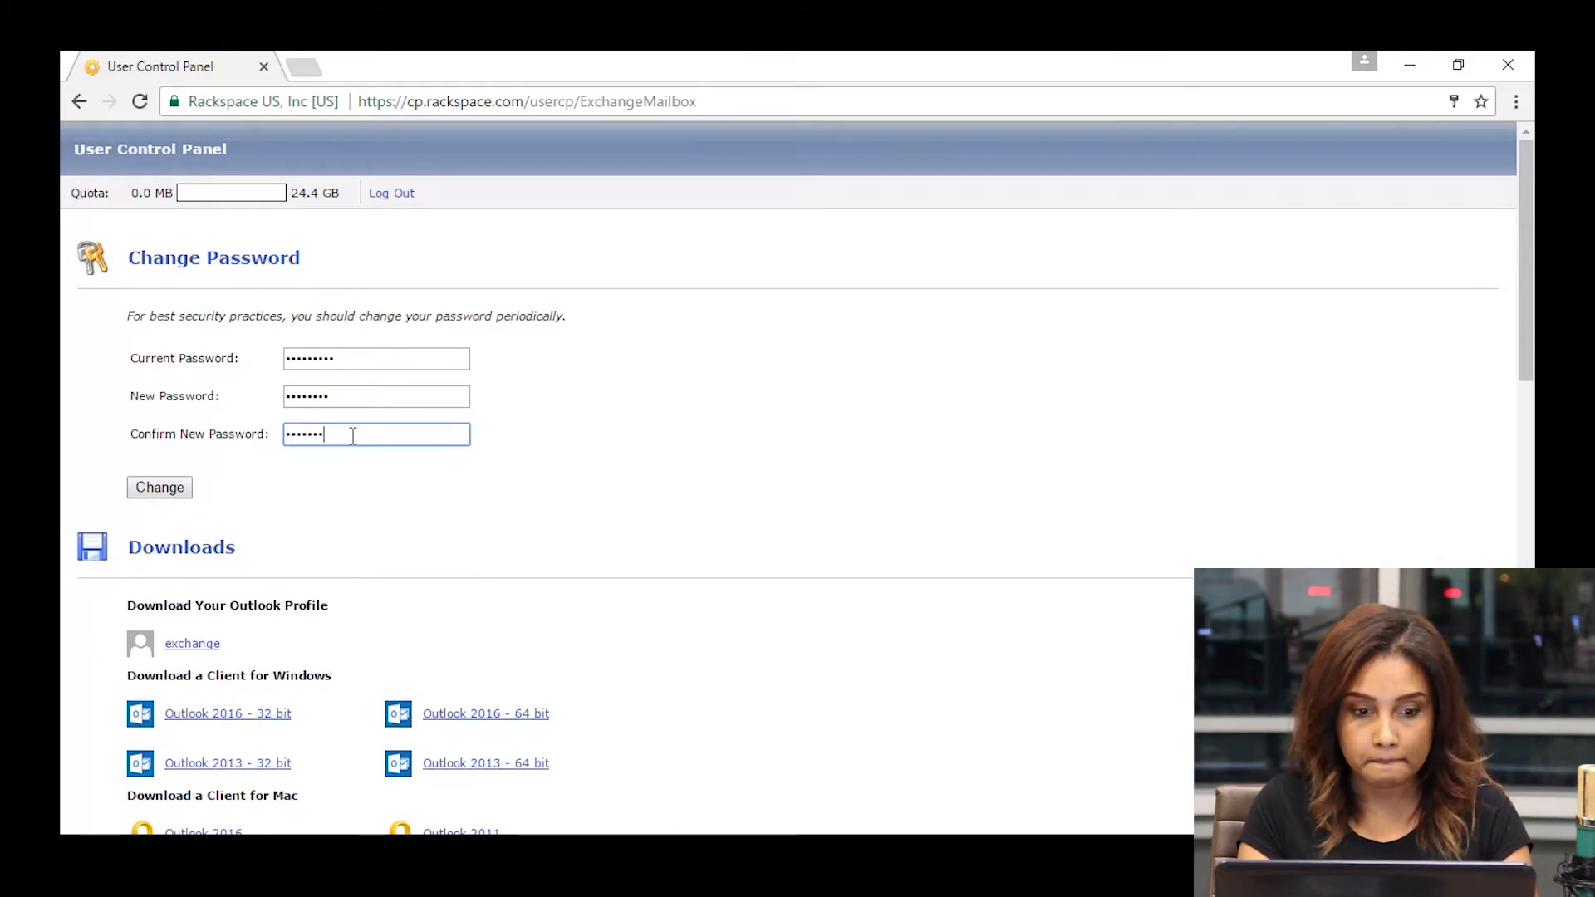
pyautogui.write('•')
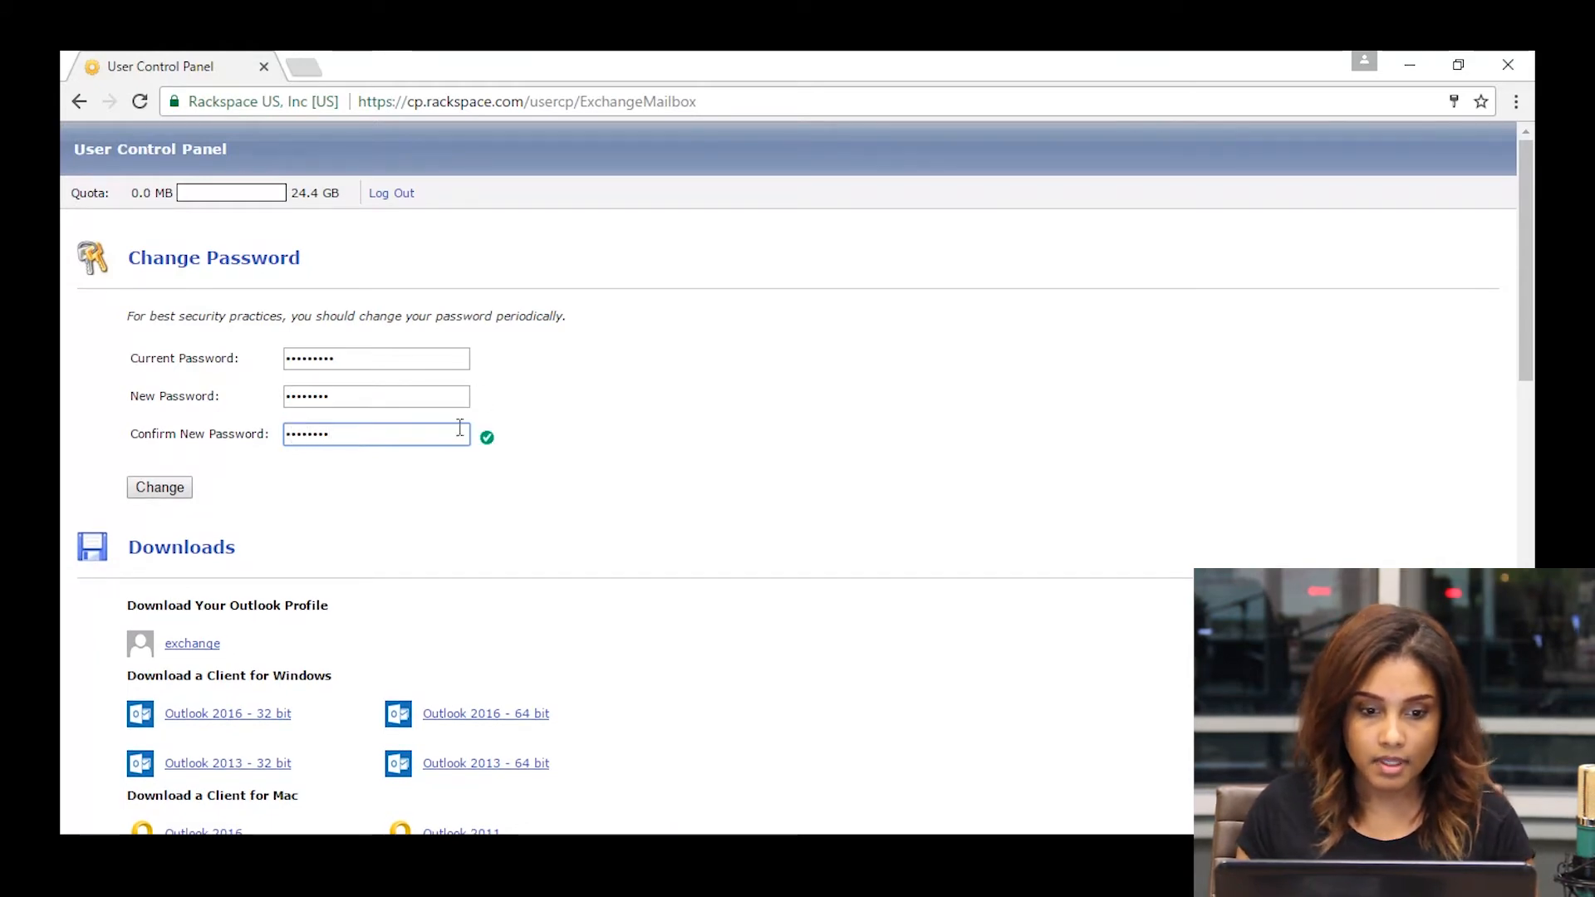
pyautogui.moveTo(500, 439)
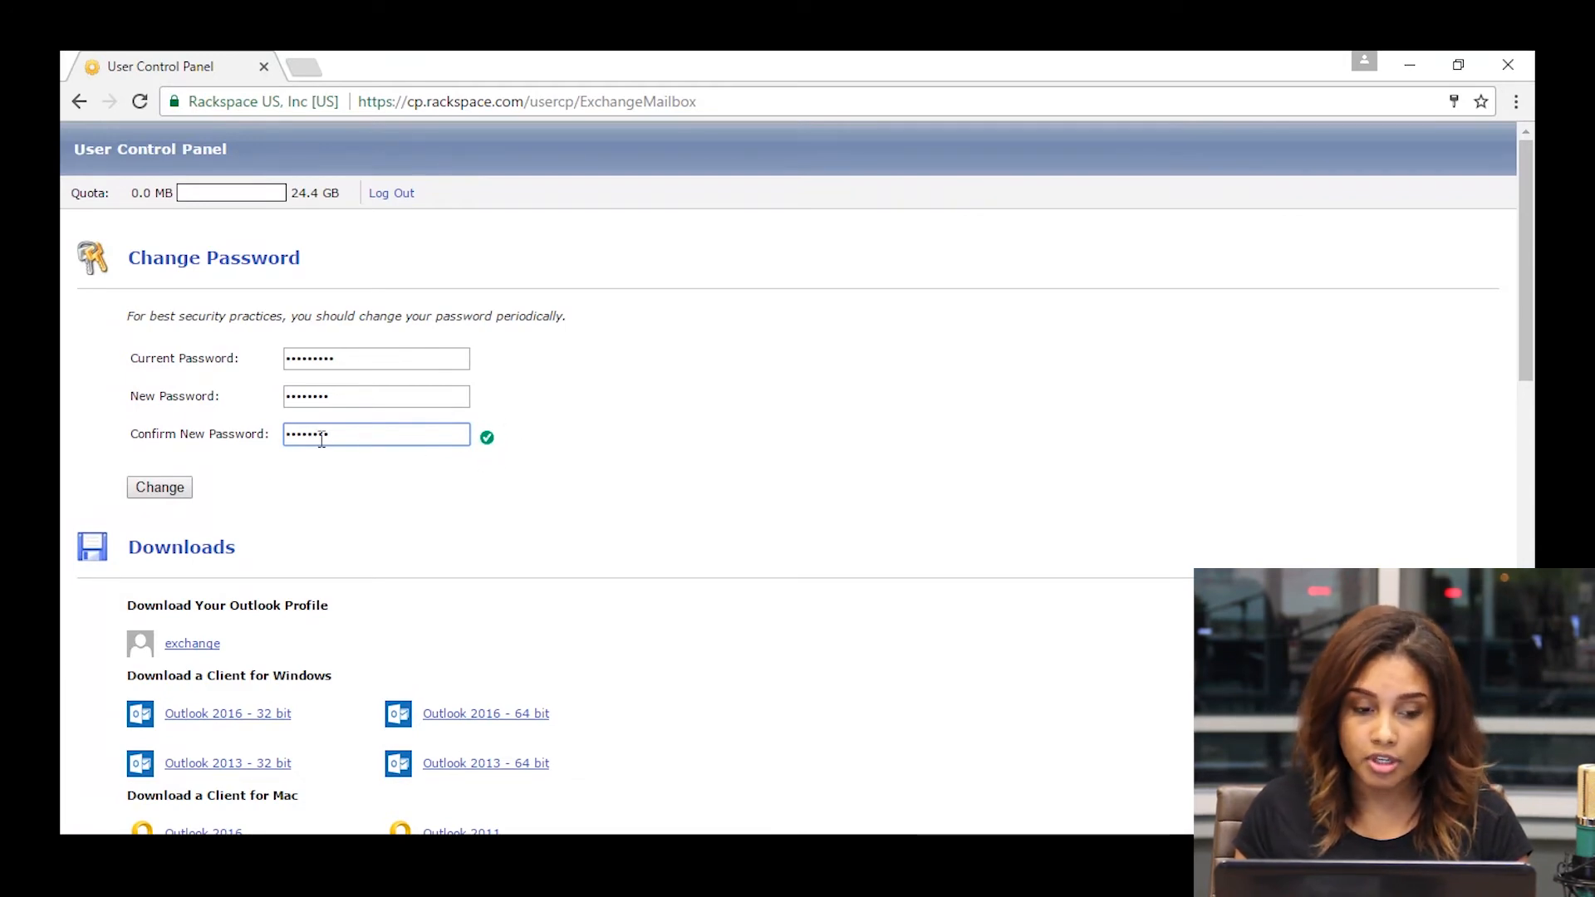
pyautogui.click(159, 486)
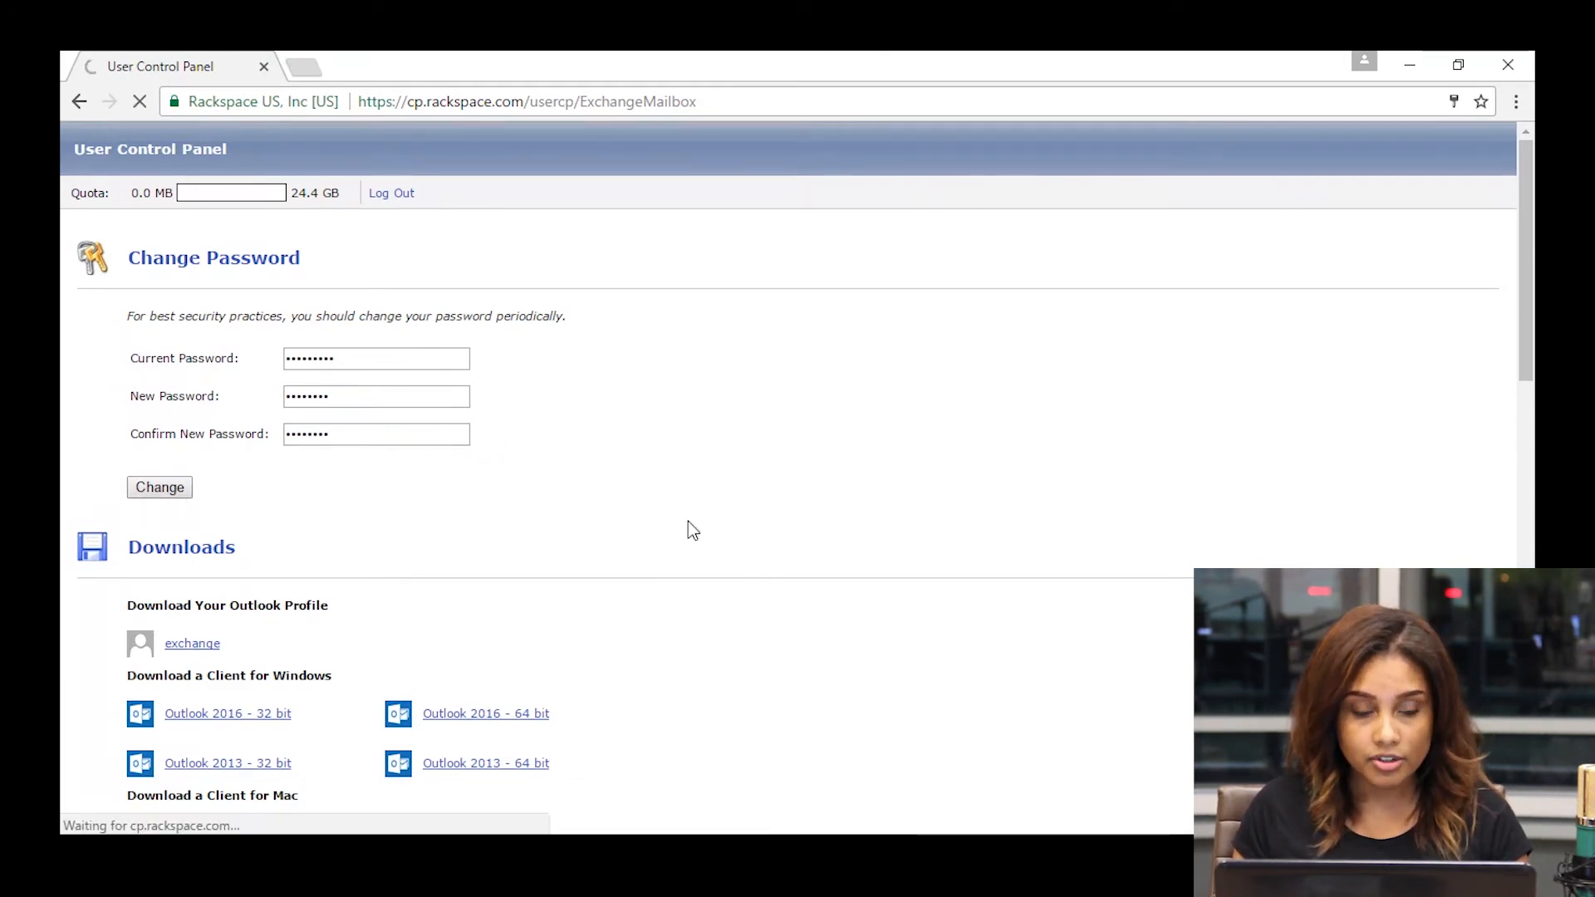
pyautogui.click(159, 486)
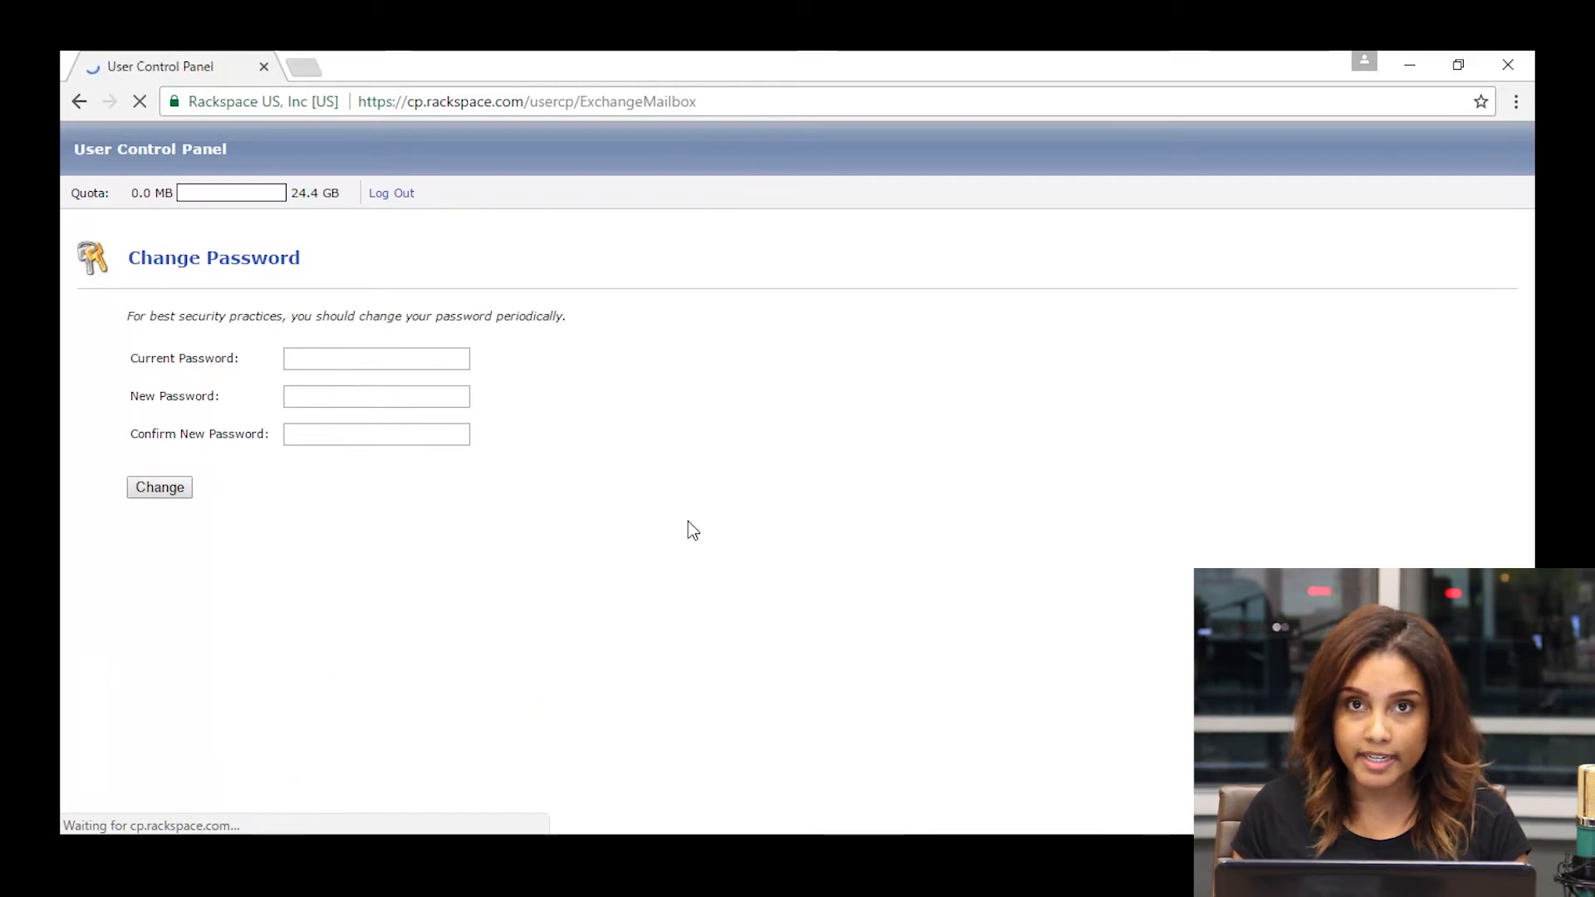